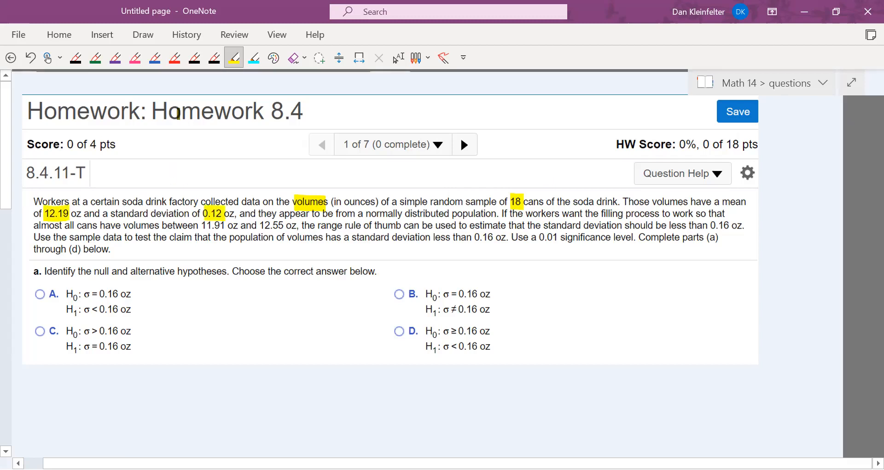
Step: Write x̄ = 12.19 oz and s = 0.12 oz in black ink, highlighting 11.91 and 12.55
click(213, 57)
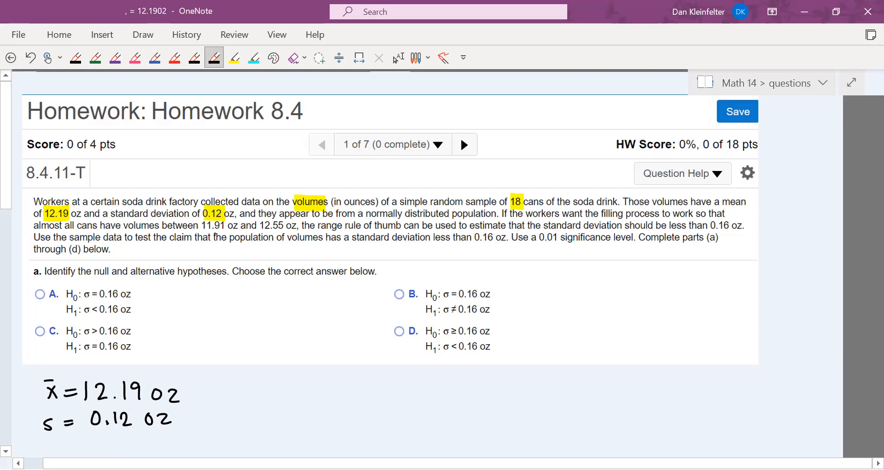
click(234, 57)
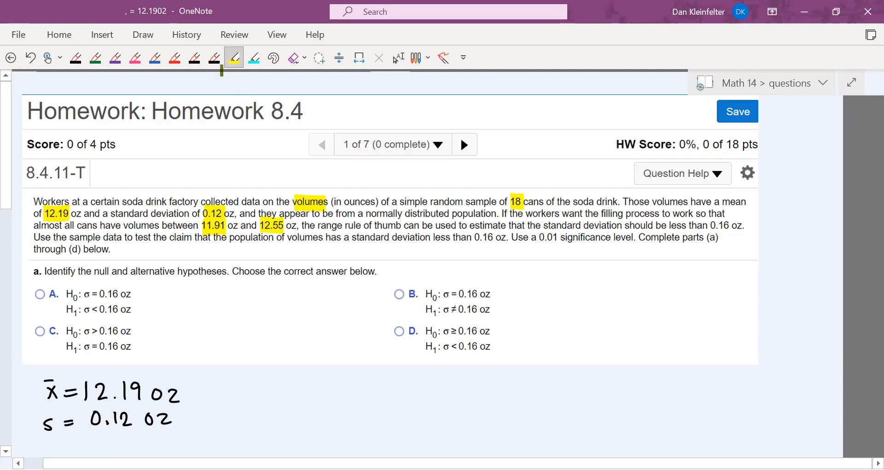
click(213, 57)
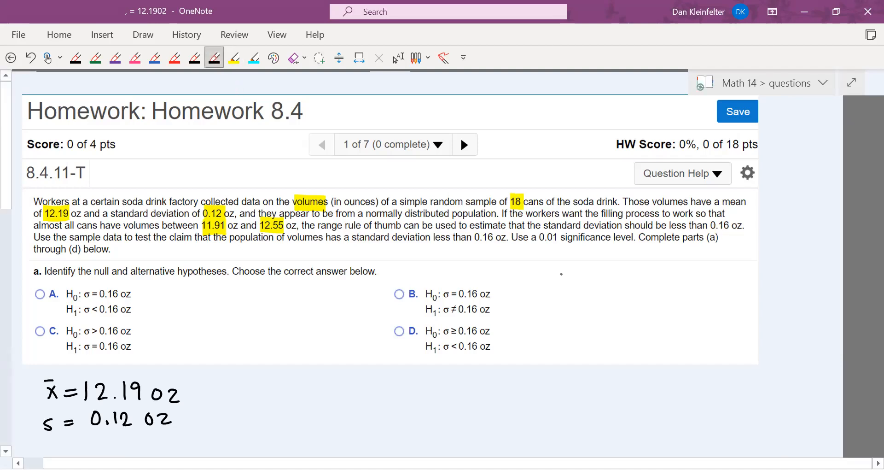
Step: Ink range/4 ≈ σ with (12.55−11.91)/4 = .16 and underline the 0.16 oz claim
drag(555, 276, 598, 276)
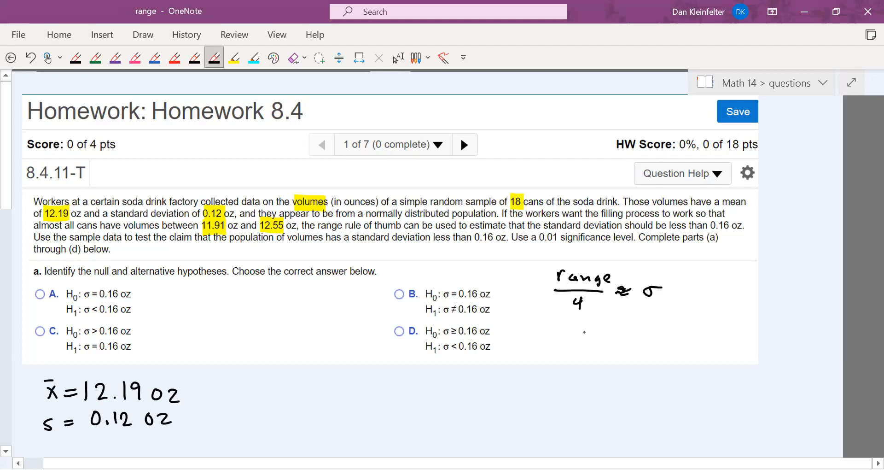
drag(569, 331, 606, 333)
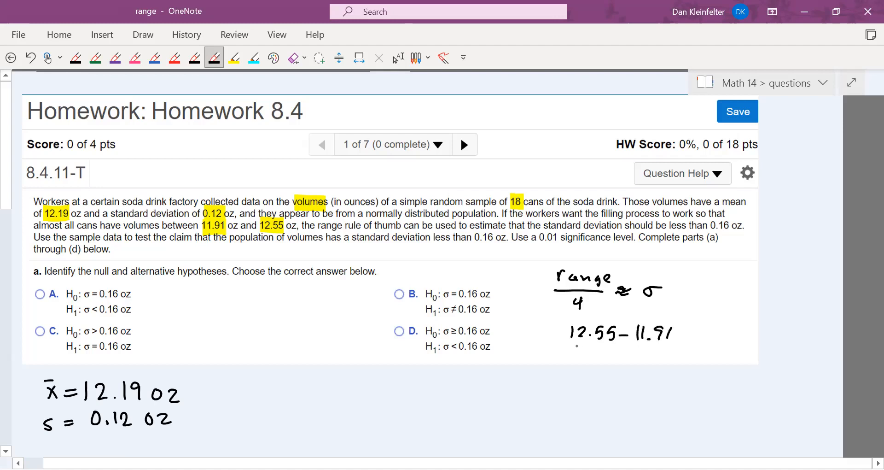
drag(570, 349, 670, 350)
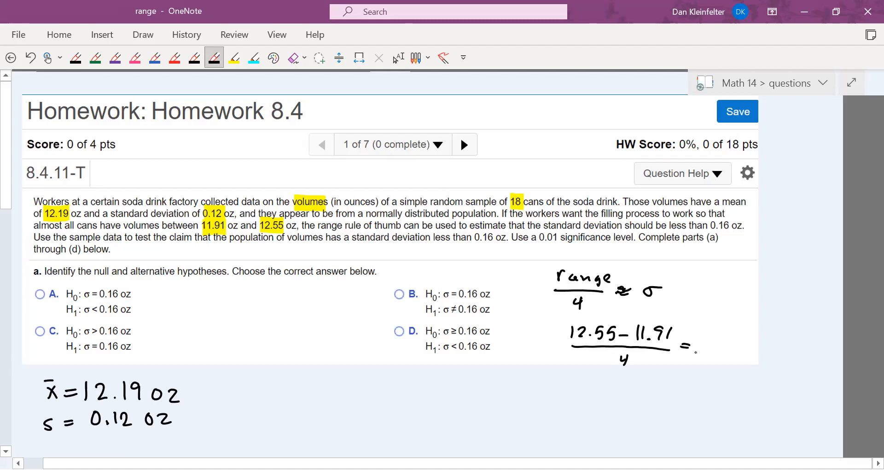
click(697, 346)
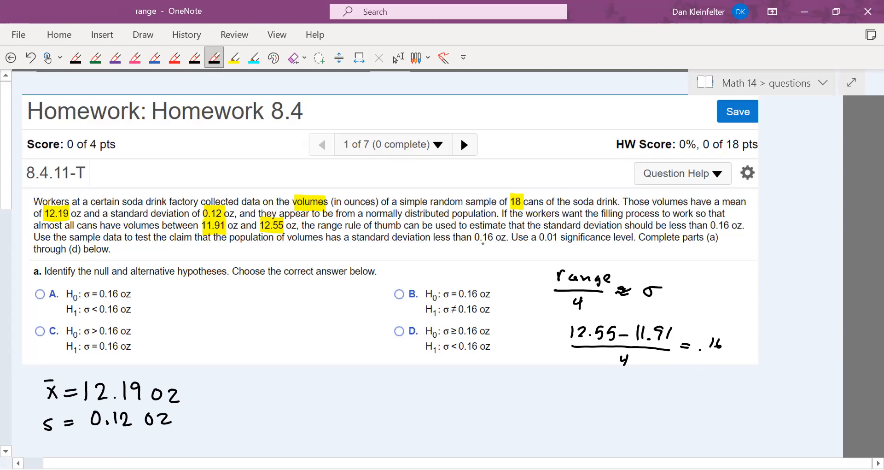
drag(429, 247, 490, 245)
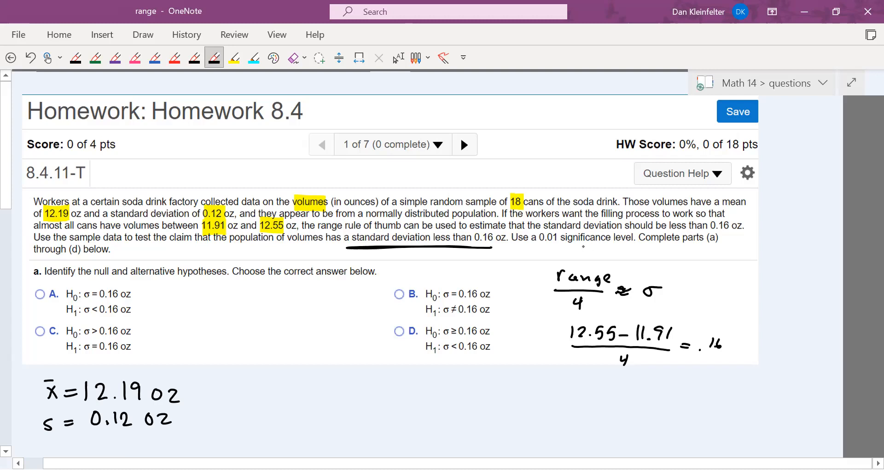
Step: Draw an arrow to α = .01, mark under the claim, and select hypothesis option A
drag(578, 248, 668, 261)
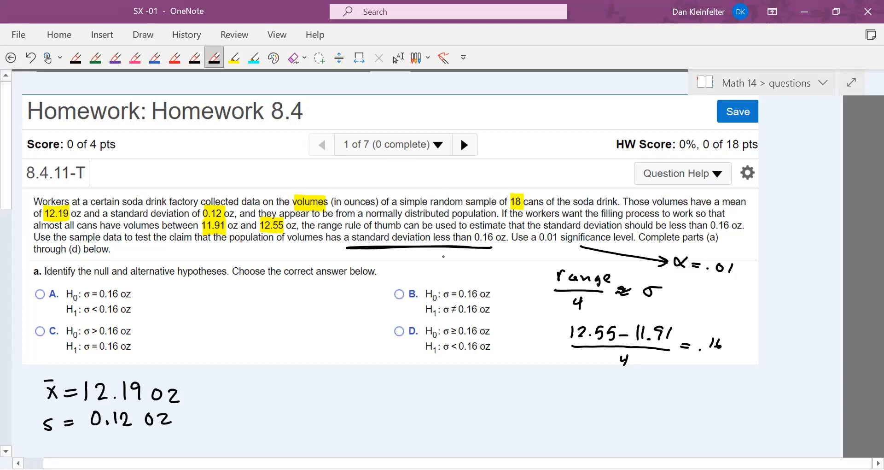
drag(437, 251, 445, 262)
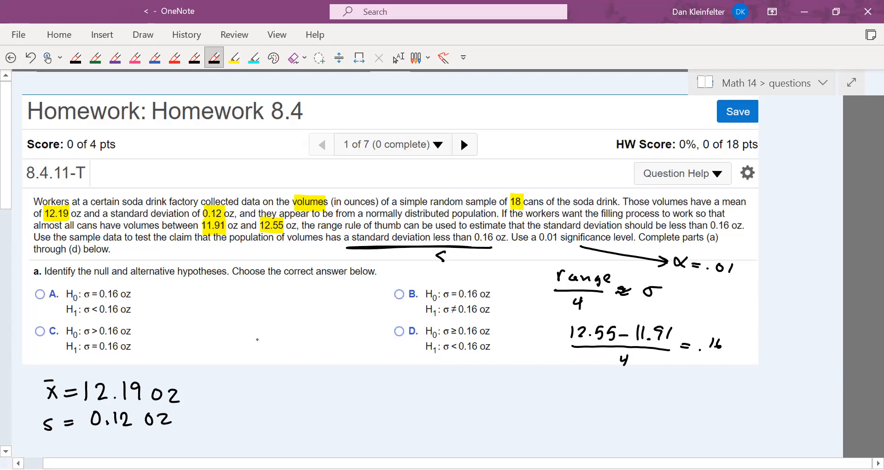
click(39, 293)
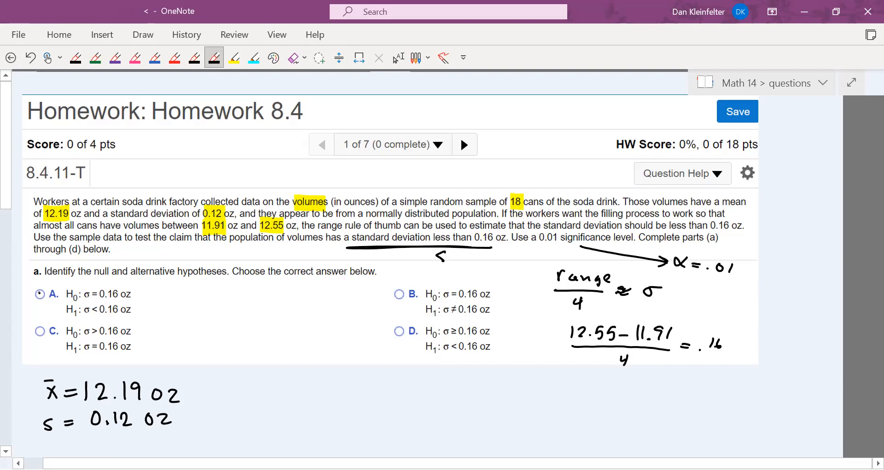
click(39, 294)
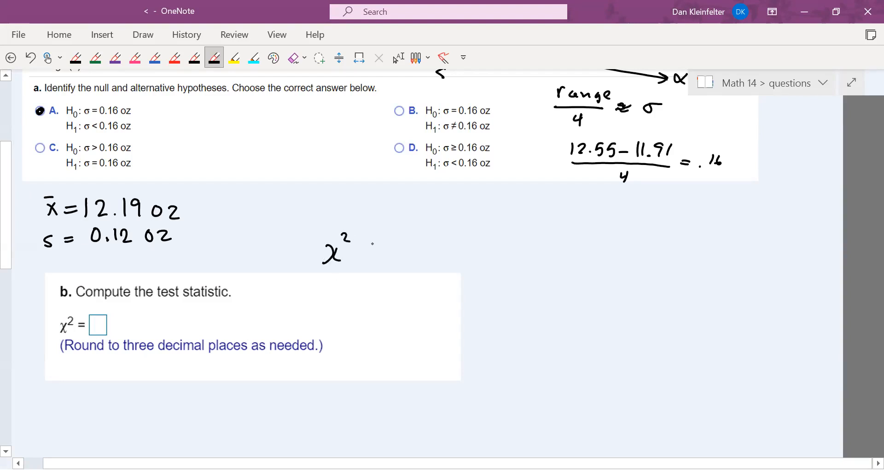
Step: Ink χ² = (n−1)s²/σ², point to sample size 18, and substitute (18−1)
drag(352, 251, 372, 251)
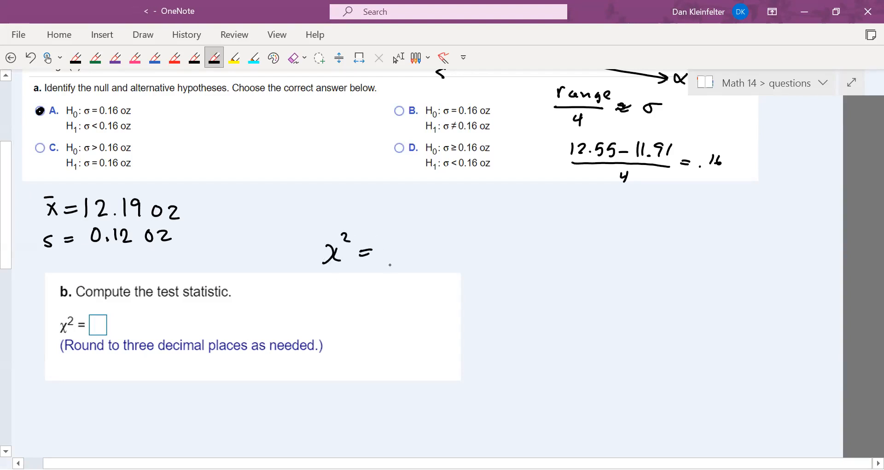
drag(389, 248, 490, 254)
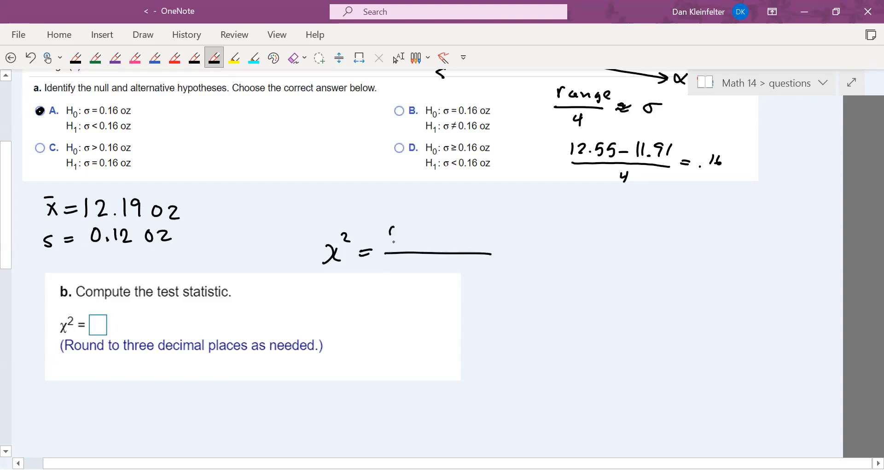
drag(389, 237, 439, 236)
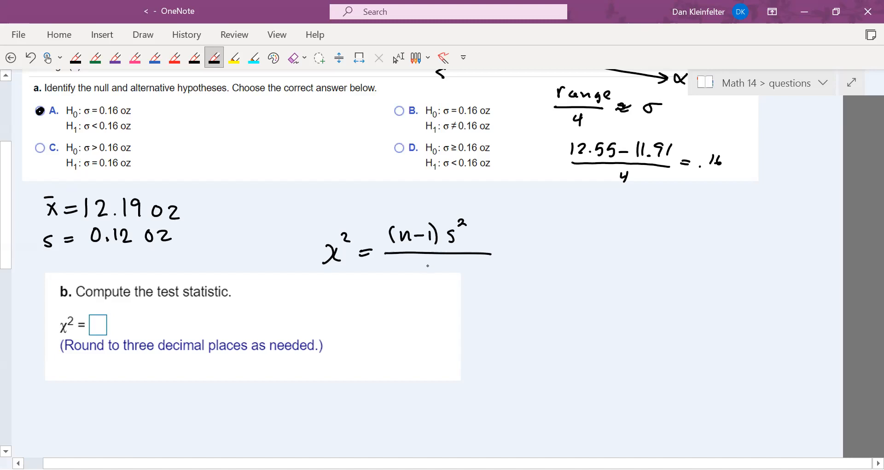
drag(420, 262, 443, 268)
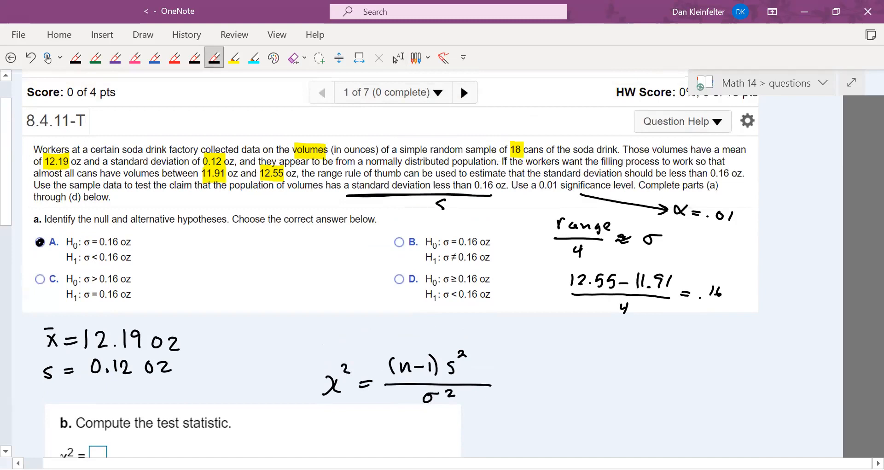
drag(472, 120, 503, 164)
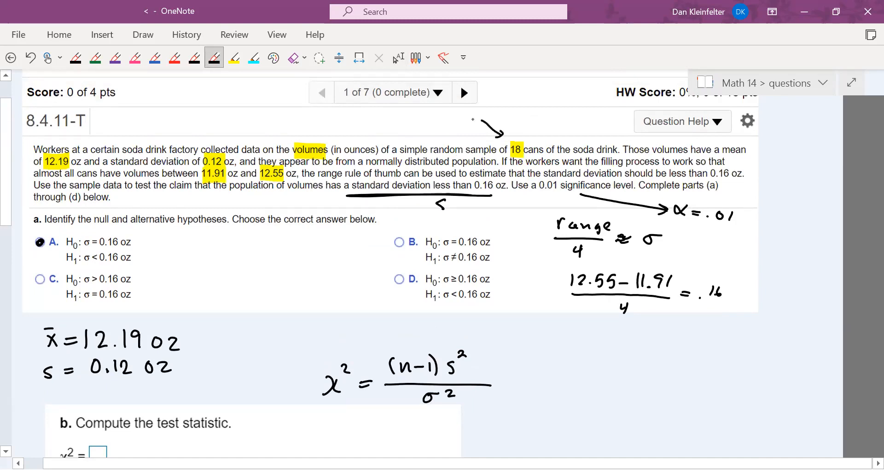
click(291, 57)
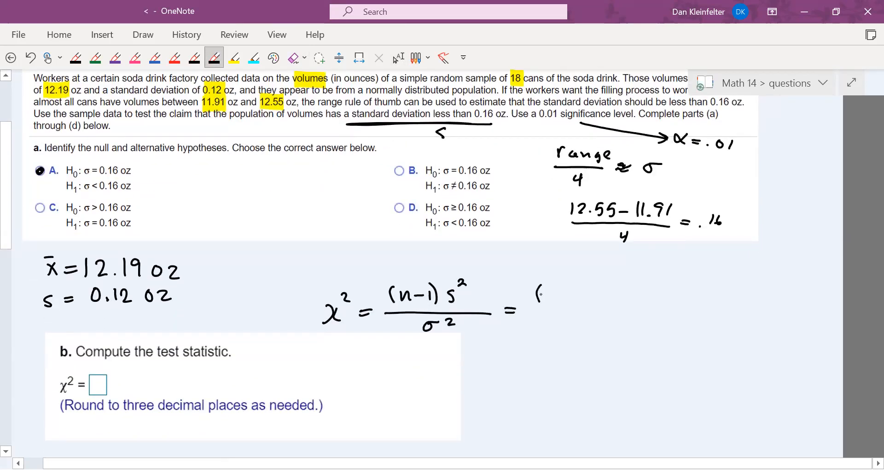
text((18-1) (.12)^2)
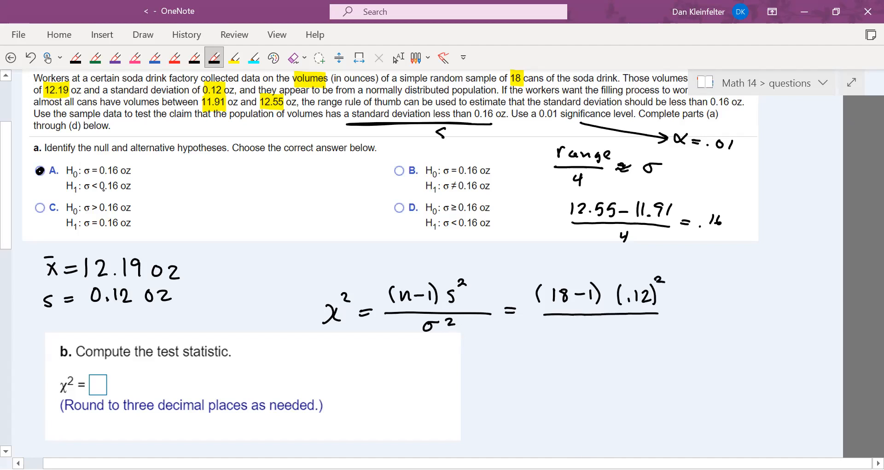
Step: Finish with (.16)² giving 9.5625, underline 'three decimal', and write 9.563
drag(192, 210, 140, 189)
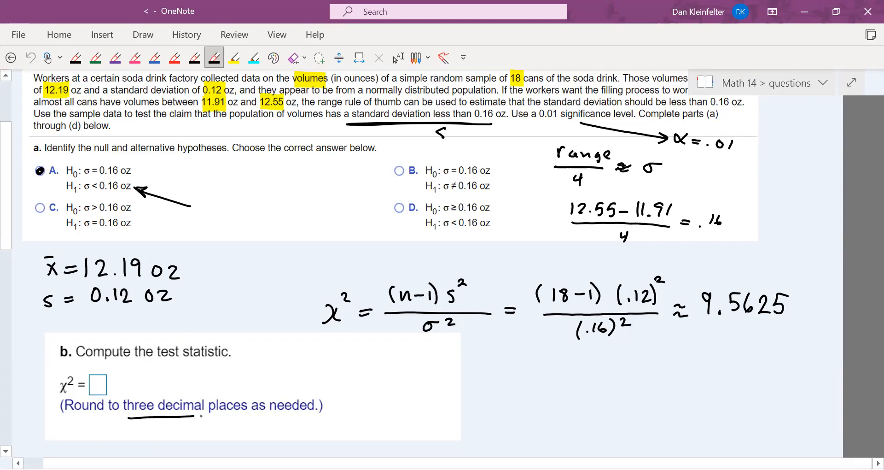
drag(130, 422, 201, 419)
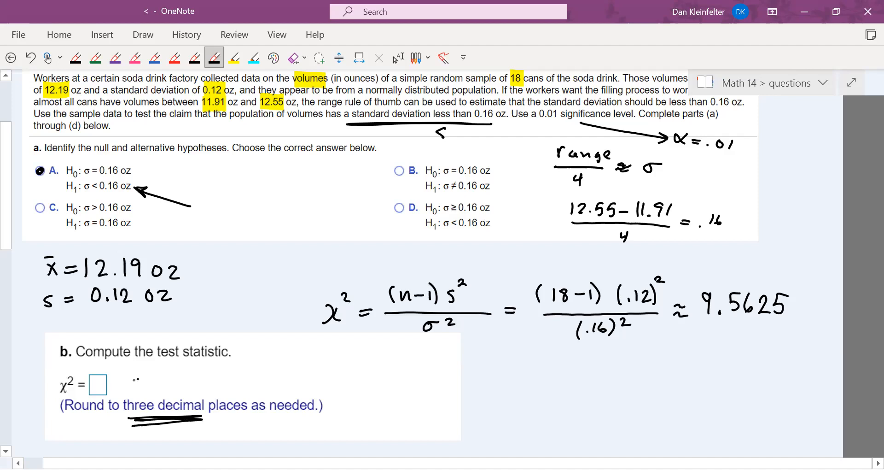
drag(164, 389, 119, 380)
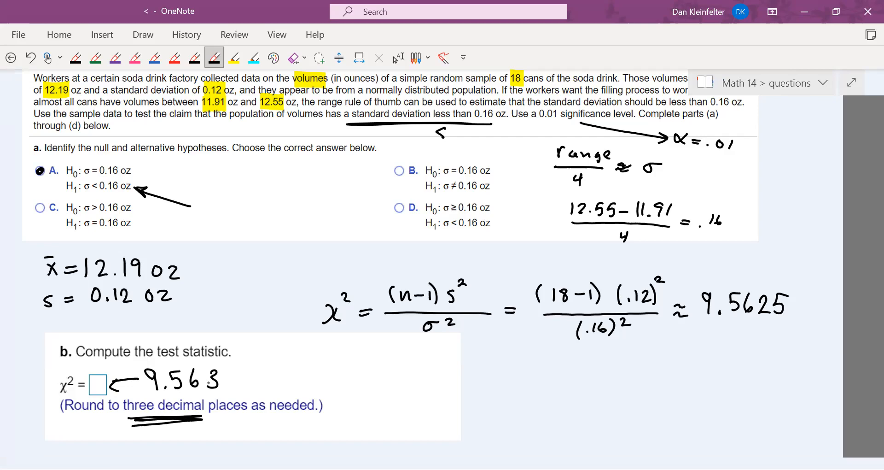
scroll(down, 3)
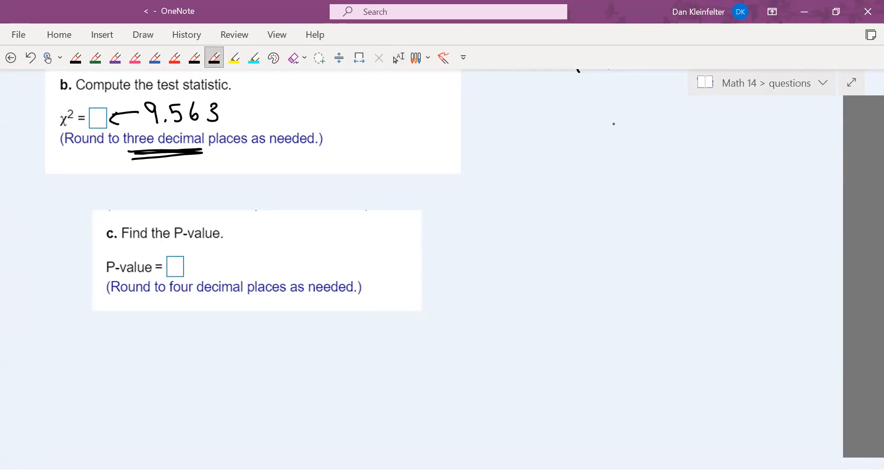
Step: Switch from OneNote to the MyLab Statistics StatCrunch browser page
drag(237, 197, 225, 216)
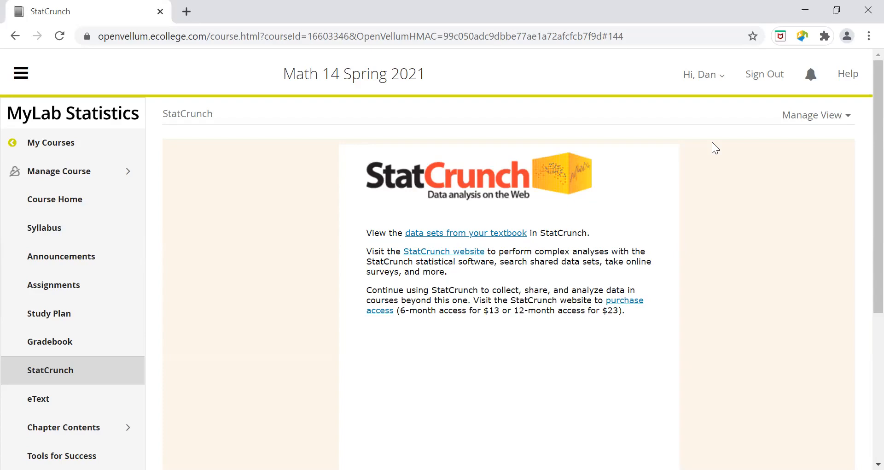
mouse_move(123, 203)
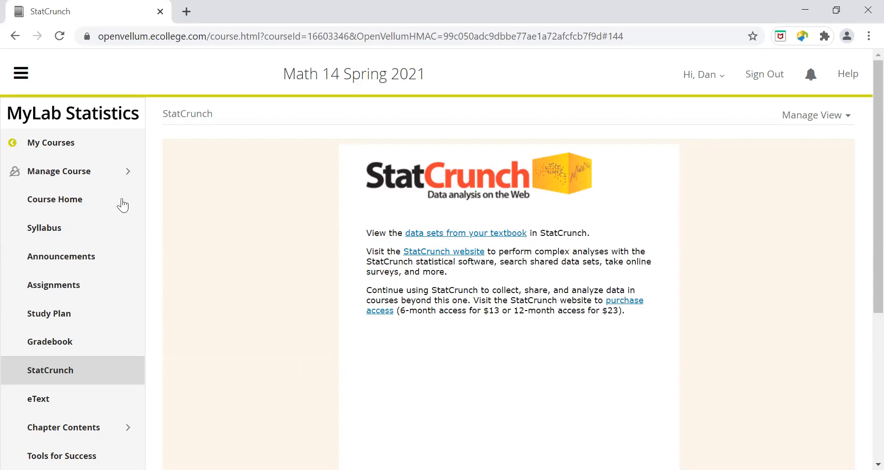
mouse_move(411, 257)
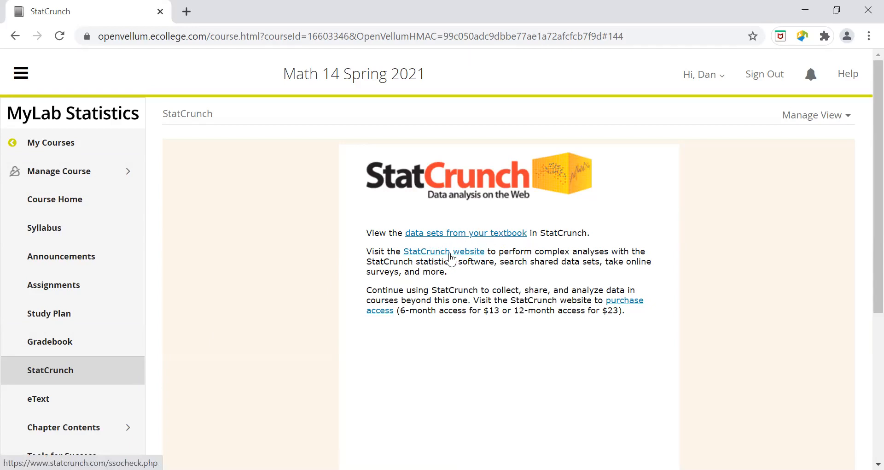
mouse_move(445, 256)
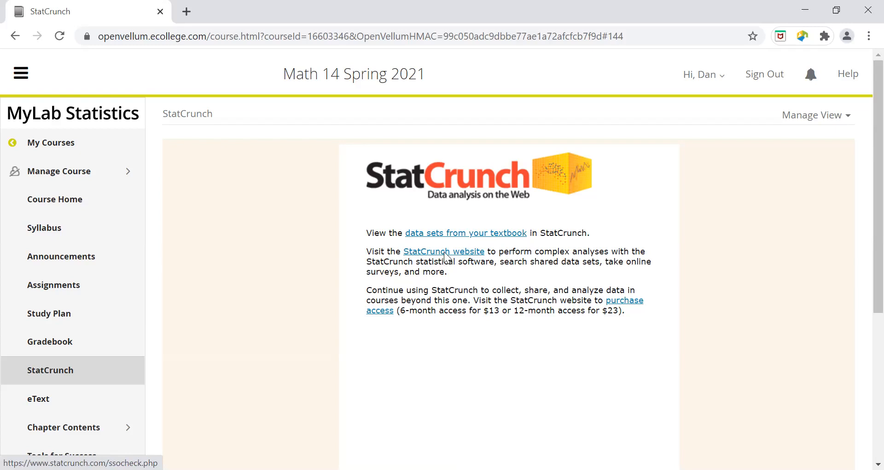
Step: Open the StatCrunch website link and launch a blank untitled data table
click(444, 251)
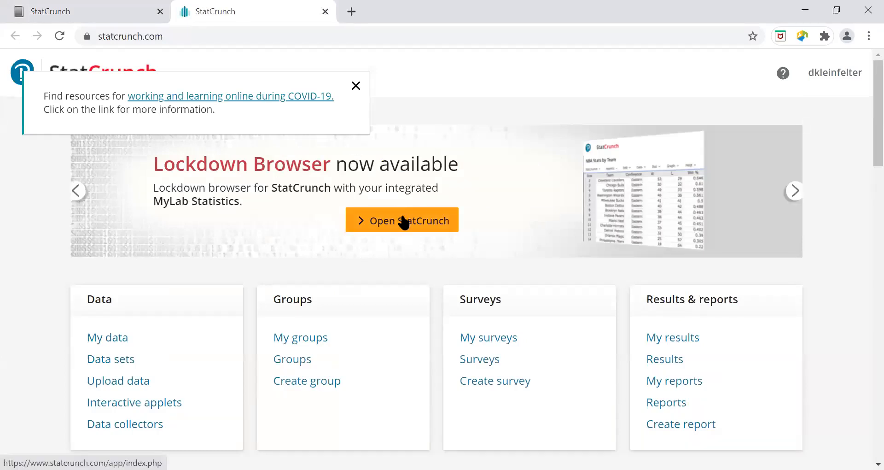
click(401, 221)
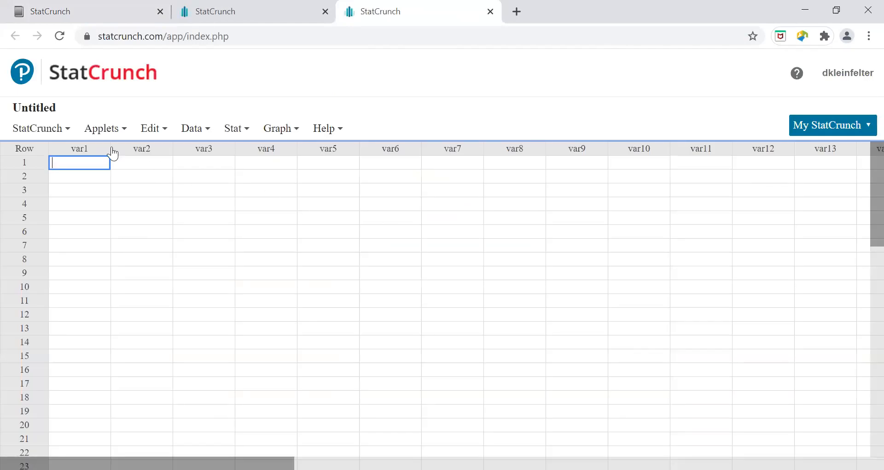
Step: Choose Stat > Variance Stats > One Sample > With Summary
click(233, 128)
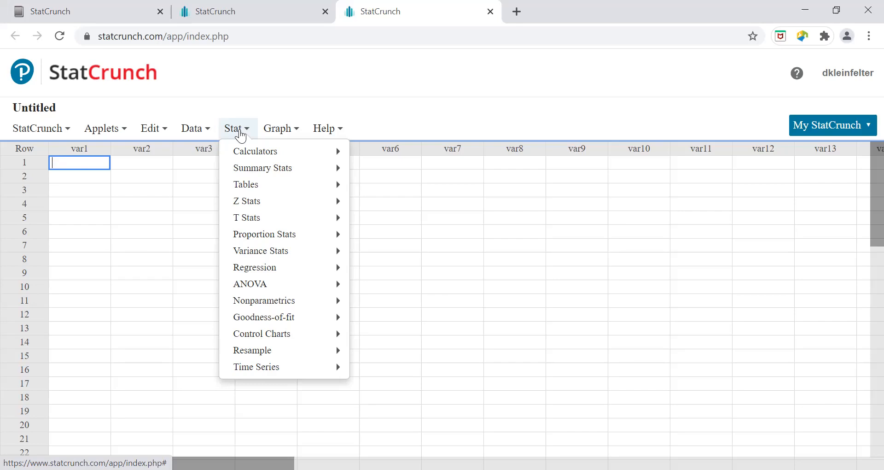
mouse_move(260, 251)
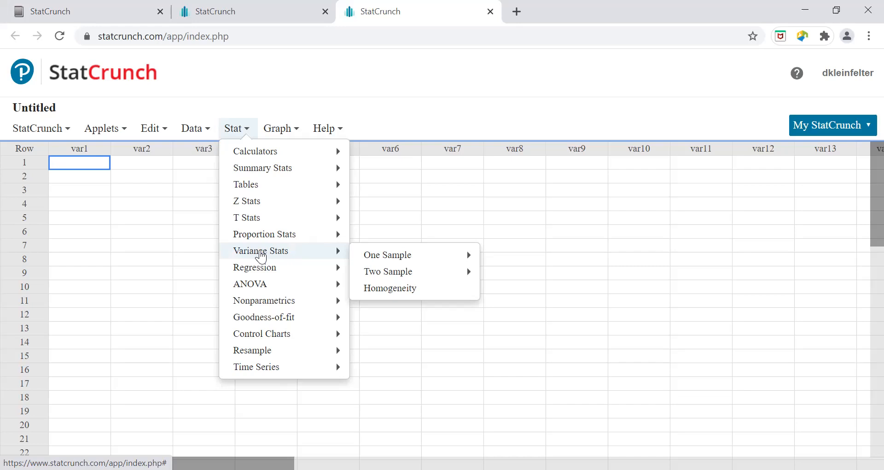
mouse_move(285, 256)
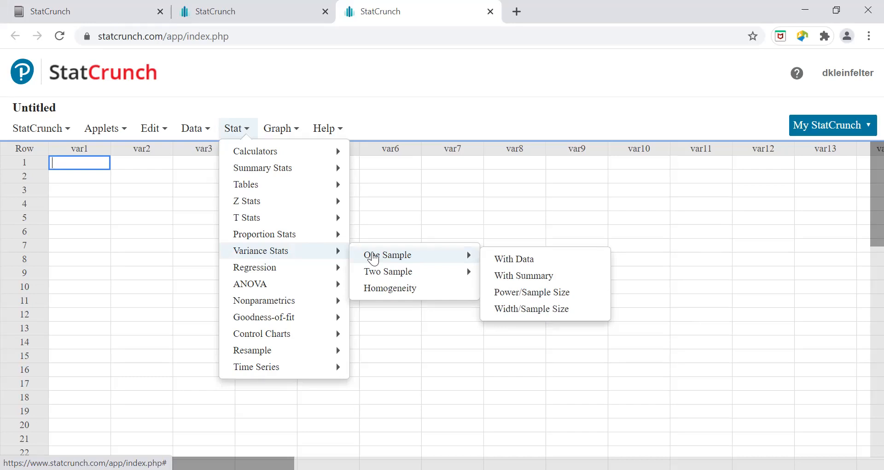
mouse_move(500, 266)
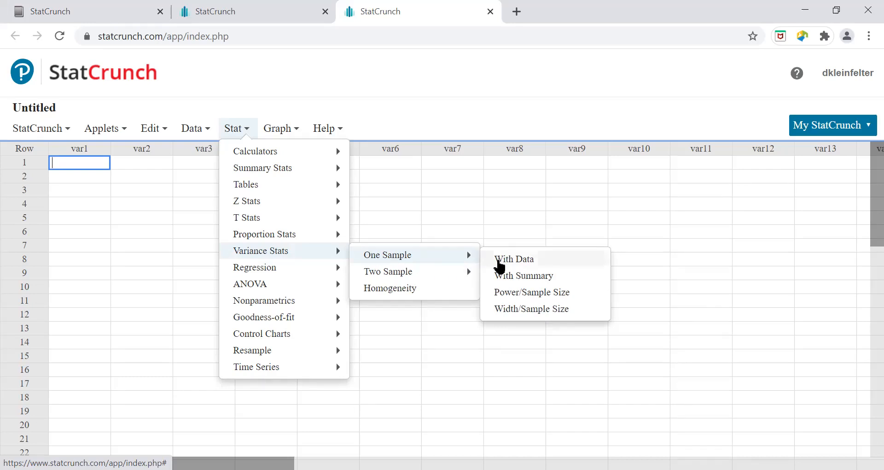
mouse_move(507, 284)
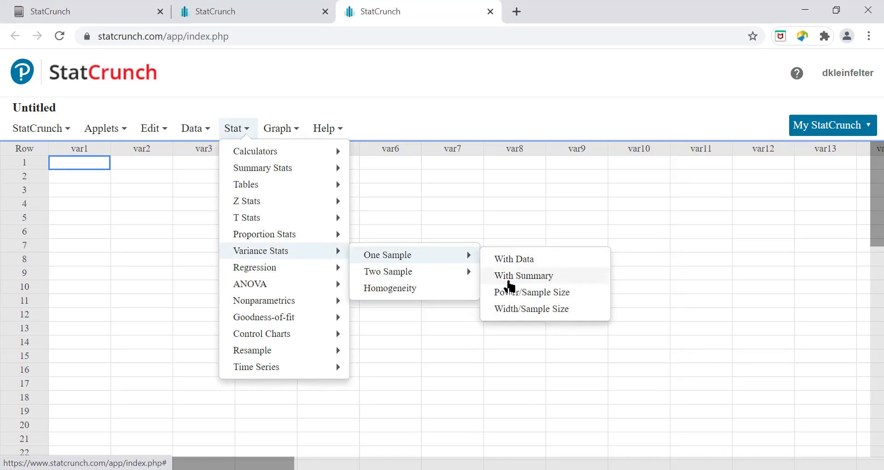
mouse_move(511, 279)
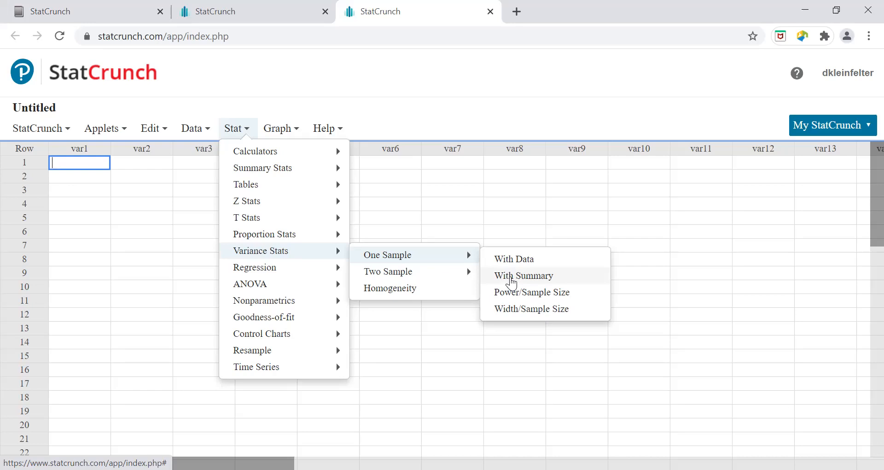
click(522, 275)
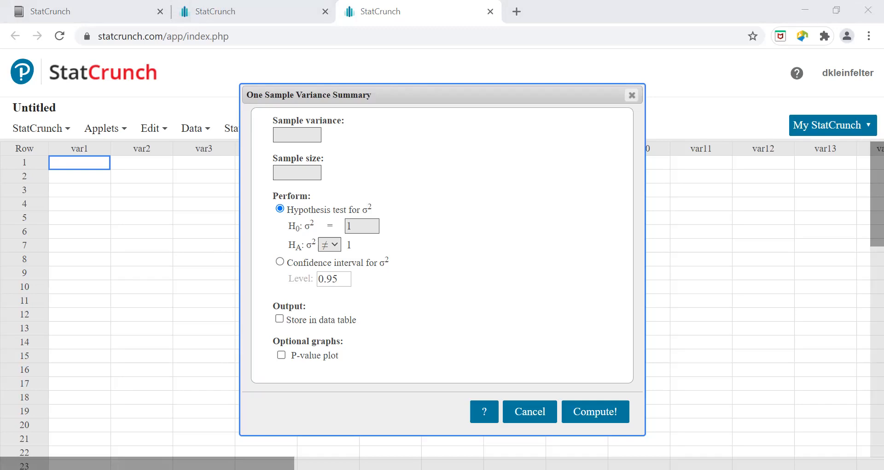
Step: Enter sample variance 0.012, sample size 18, H₀ σ² = .0256, and a less-than alternative
text(0.012)
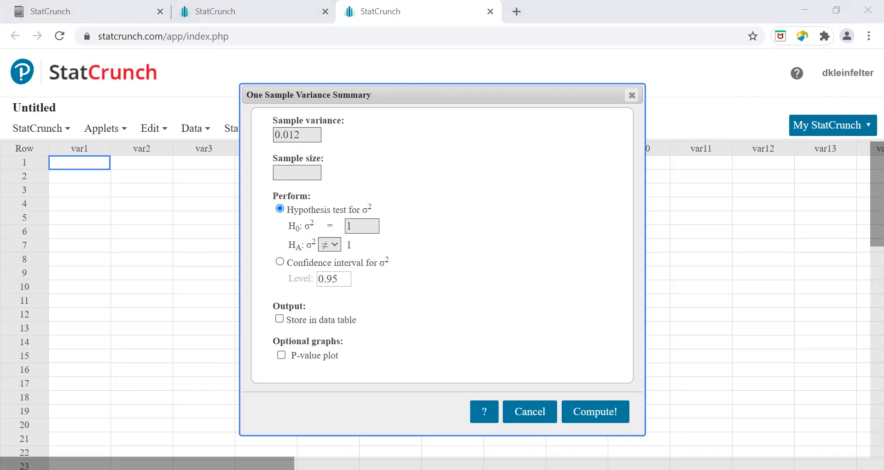
text(1)
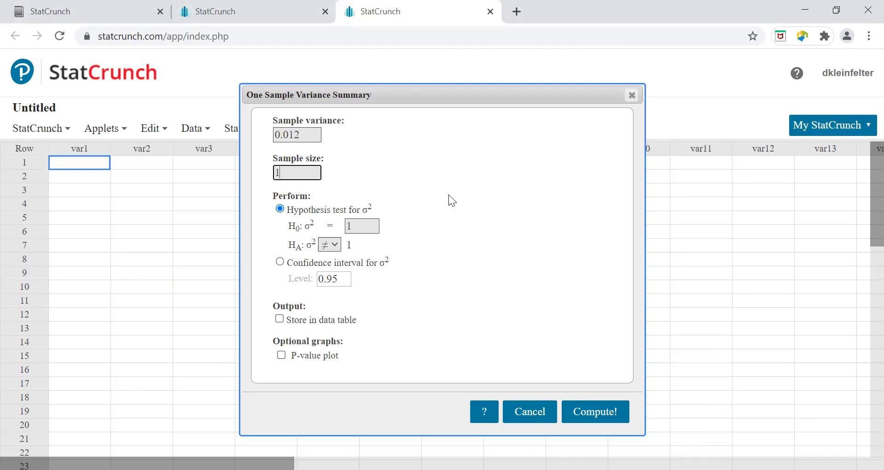
text(18)
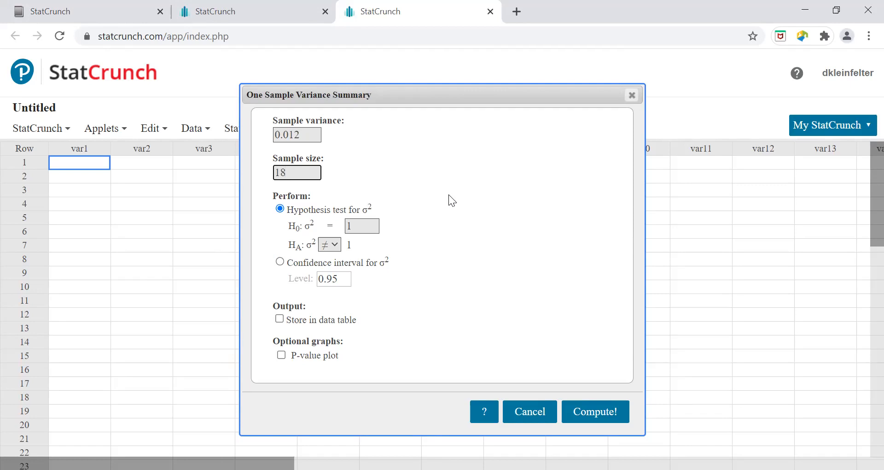
mouse_move(352, 286)
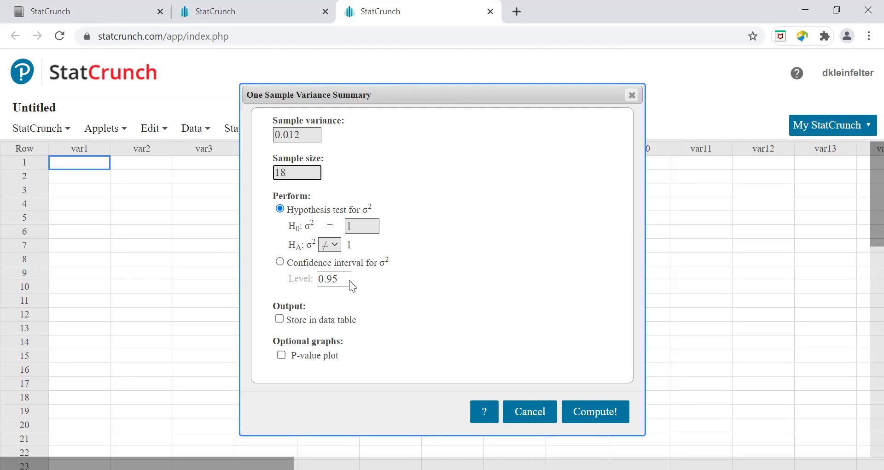
click(297, 172)
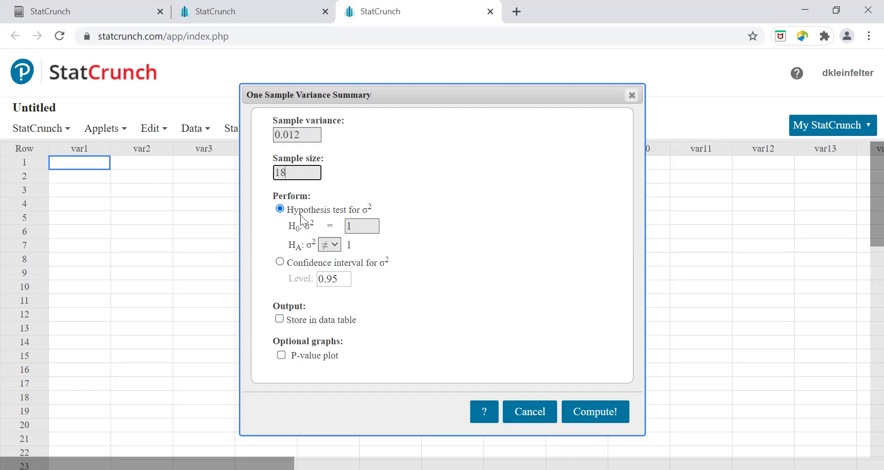
click(362, 226)
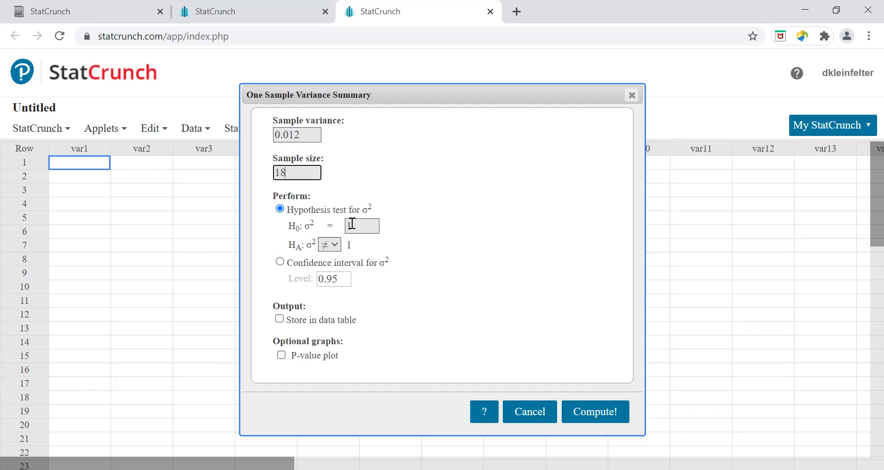
text(1)
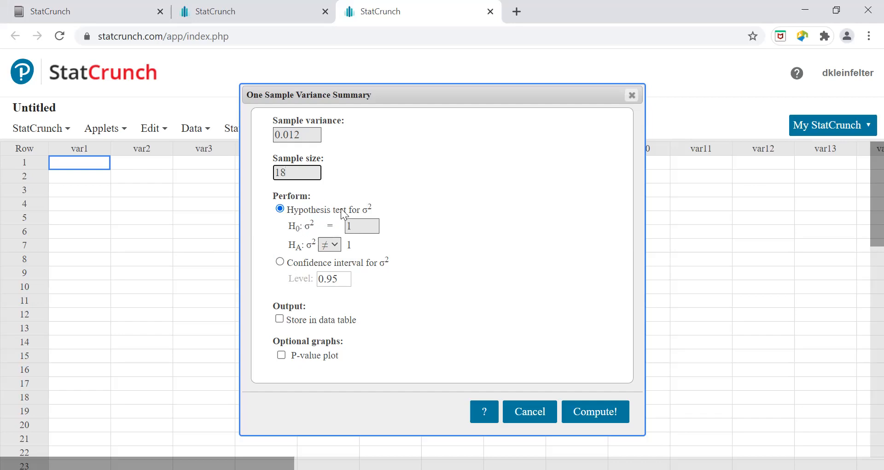
mouse_move(358, 221)
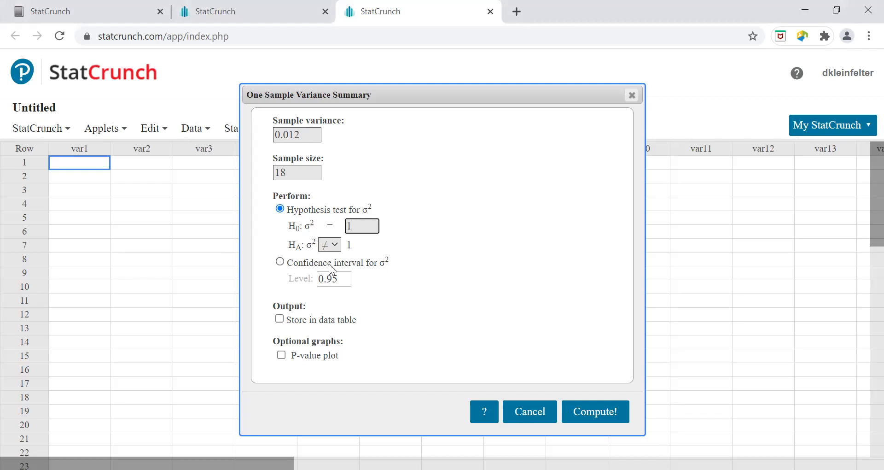
text(.0256)
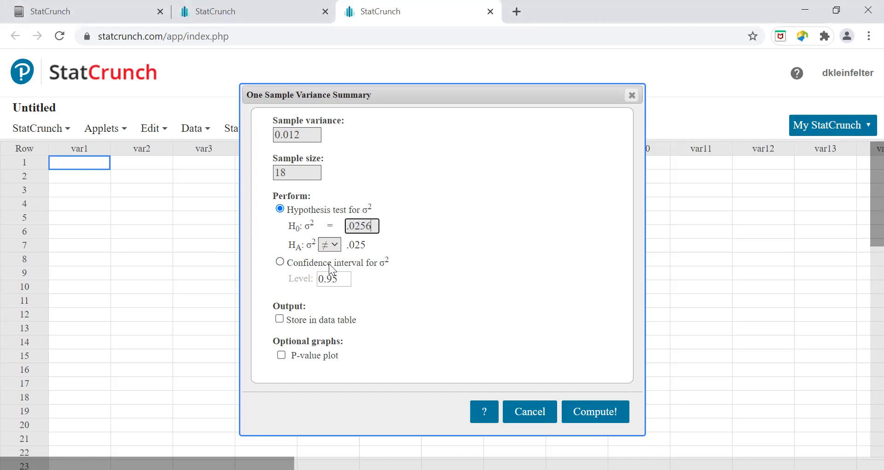
click(329, 244)
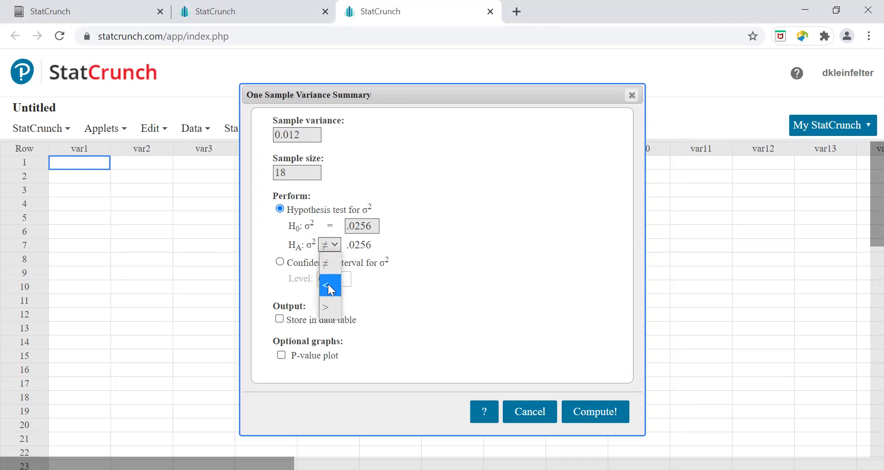
click(329, 284)
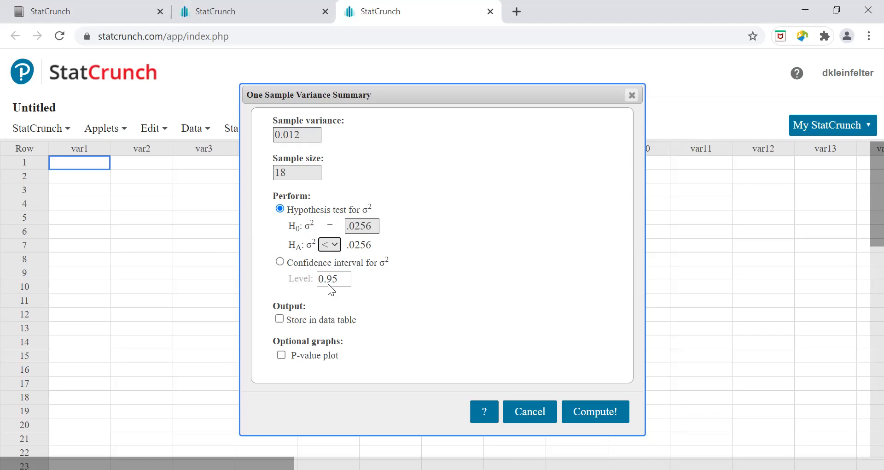
click(337, 284)
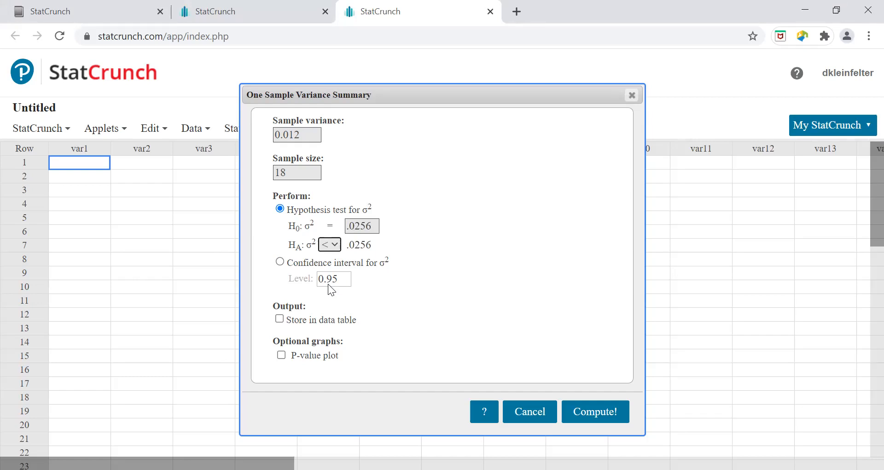
mouse_move(447, 326)
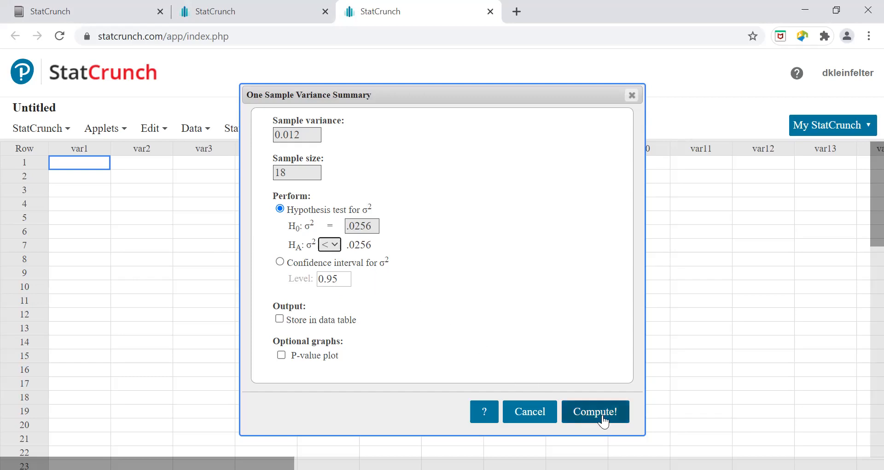
Step: Compute the variance test (χ² = 7.96875, P = 0.0328) and open the Stat menu
click(595, 411)
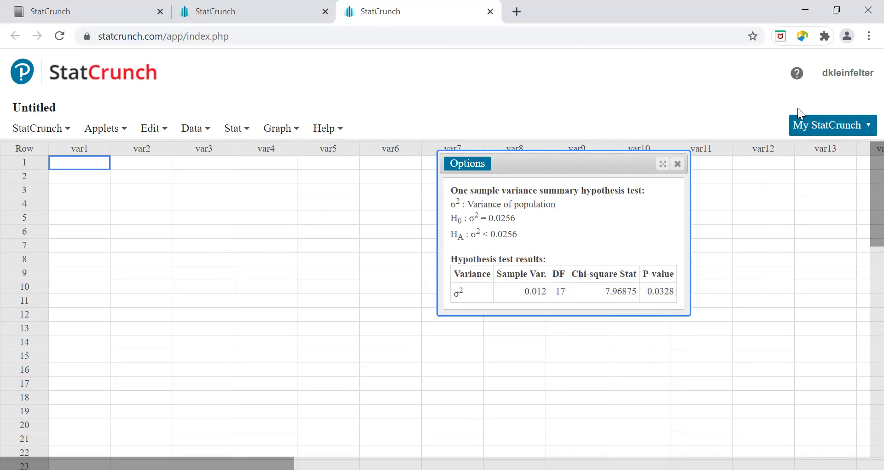
mouse_move(738, 143)
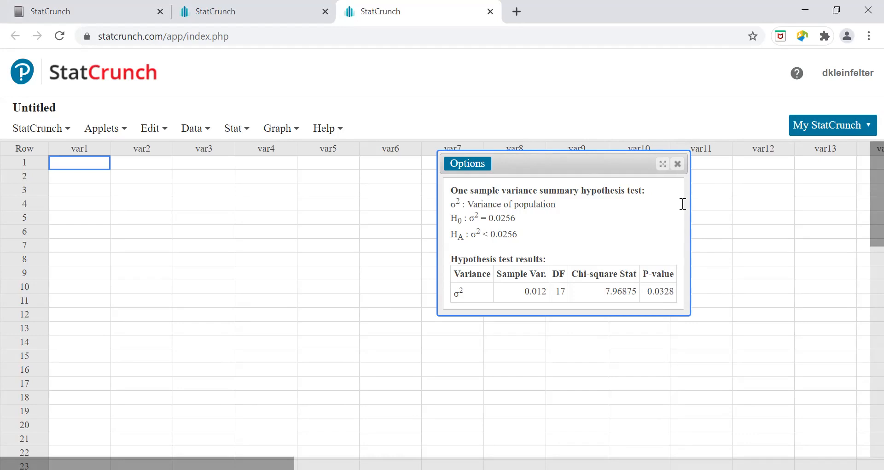
mouse_move(240, 217)
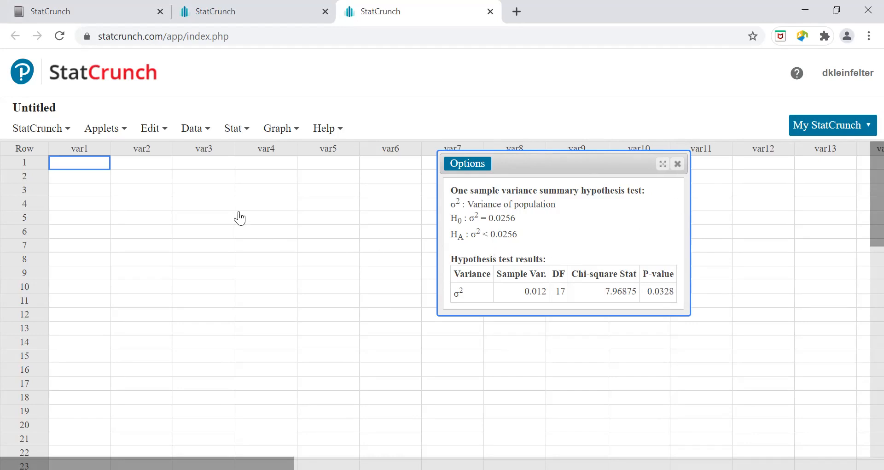
click(233, 128)
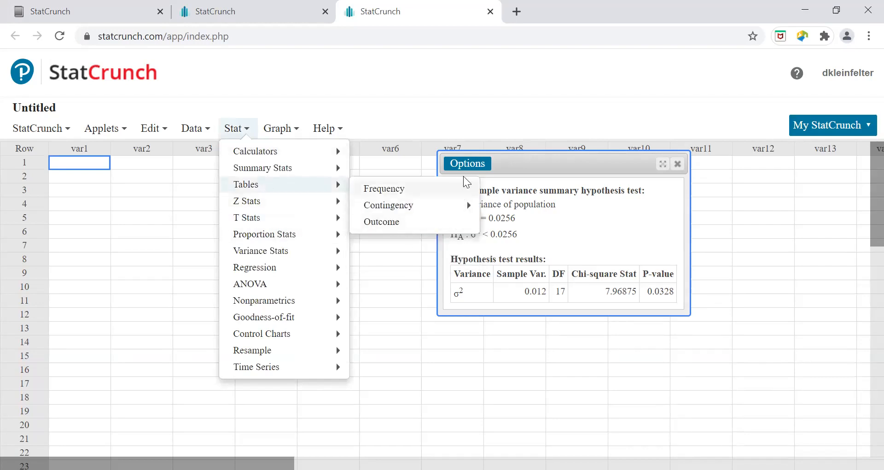
mouse_move(376, 296)
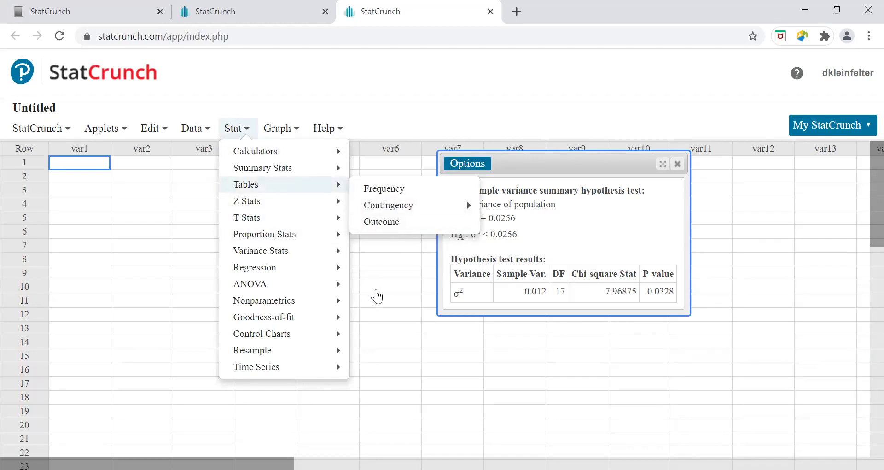
Step: Close the Stat menu, reopen the test via Options > Edit, and enter variance 0.12
click(390, 287)
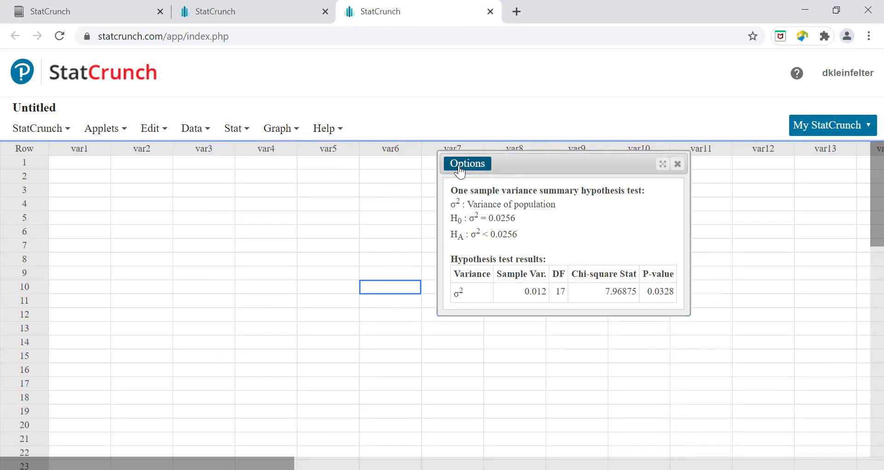
click(467, 163)
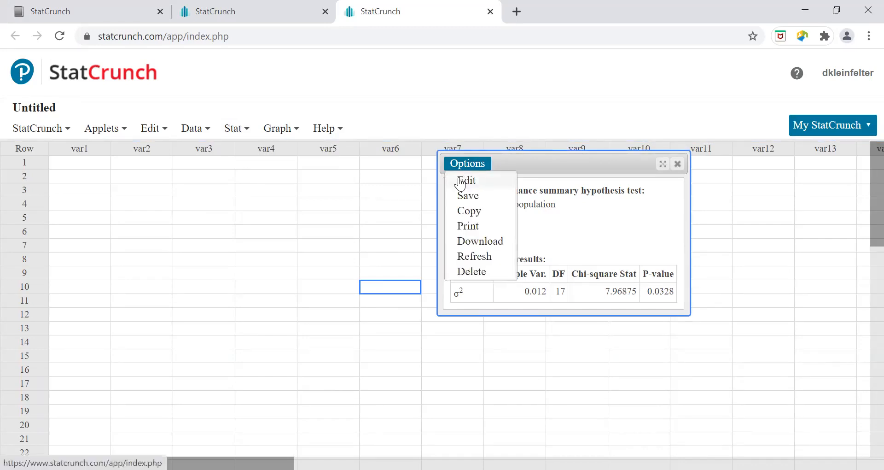
click(466, 181)
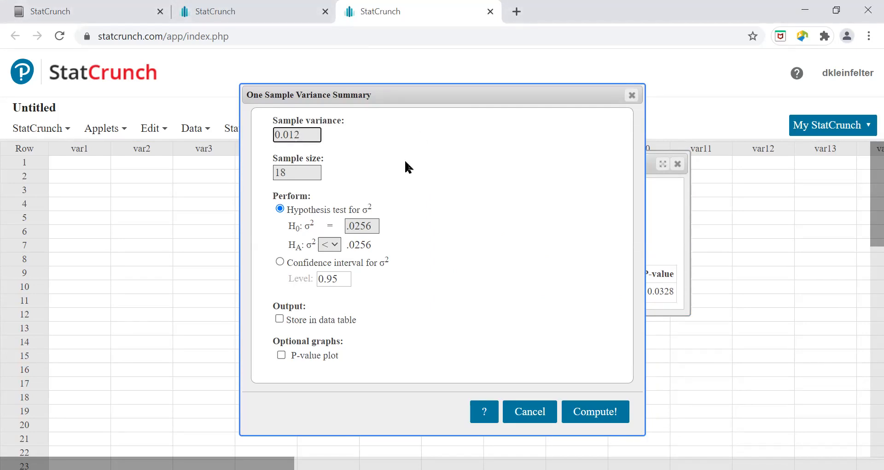
text(0.12)
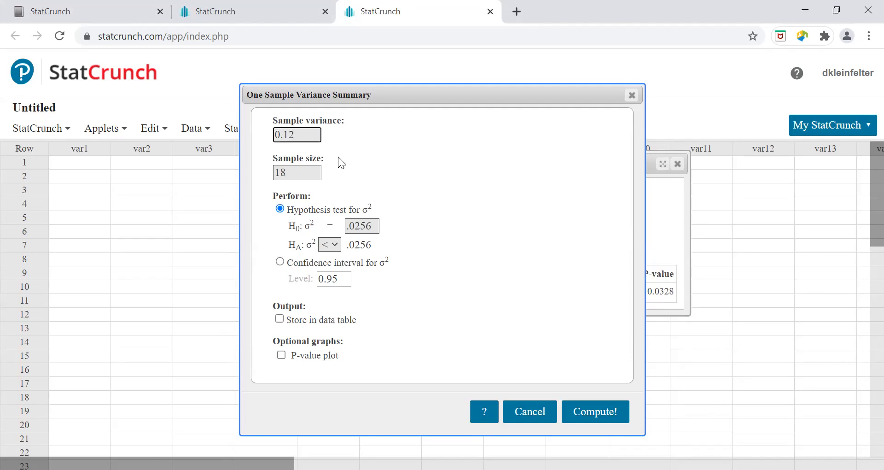
click(362, 226)
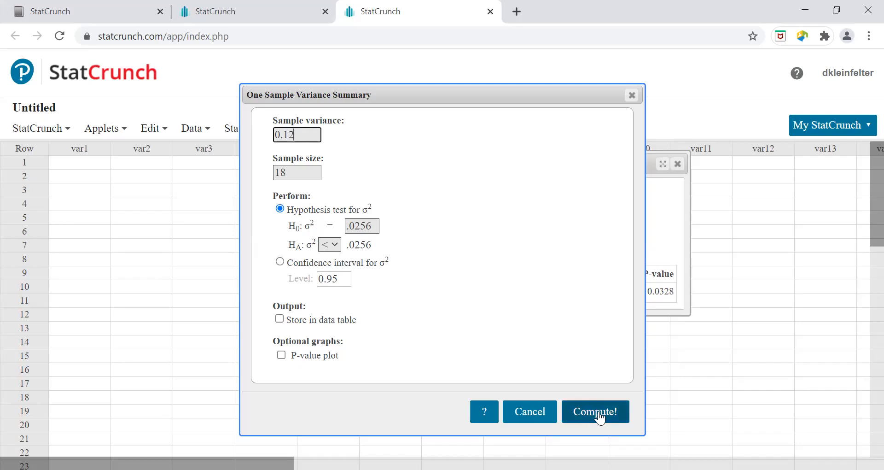
Step: Compute the variance test with sample variance 0.12, yielding χ² = 79.6875 and P-value 1
click(594, 412)
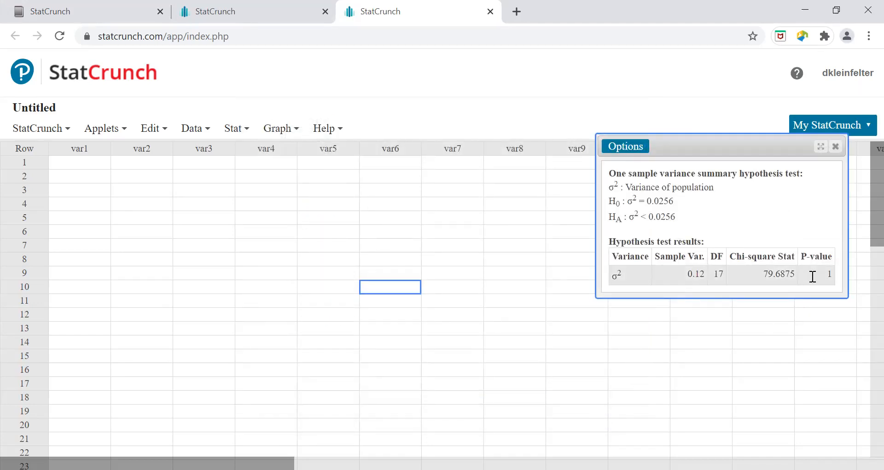
mouse_move(739, 116)
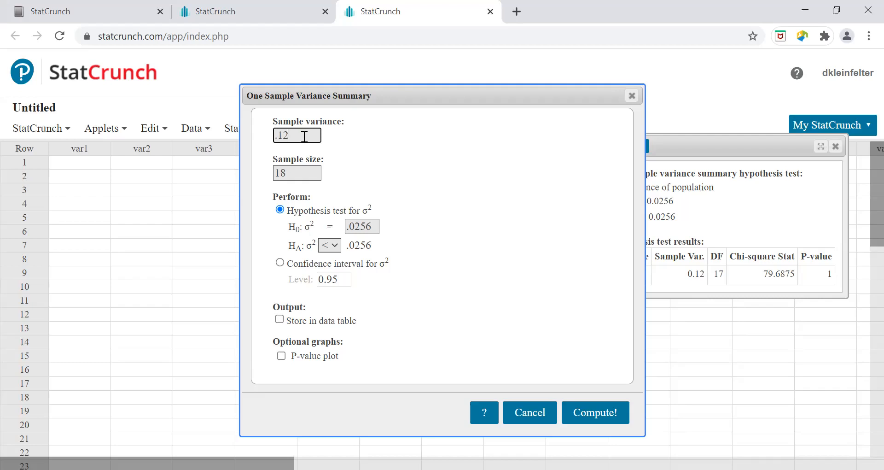
Step: Recompute with sample variance .0144, giving χ² = 9.5625, 17 df, P-value 0.0791
text(.0144)
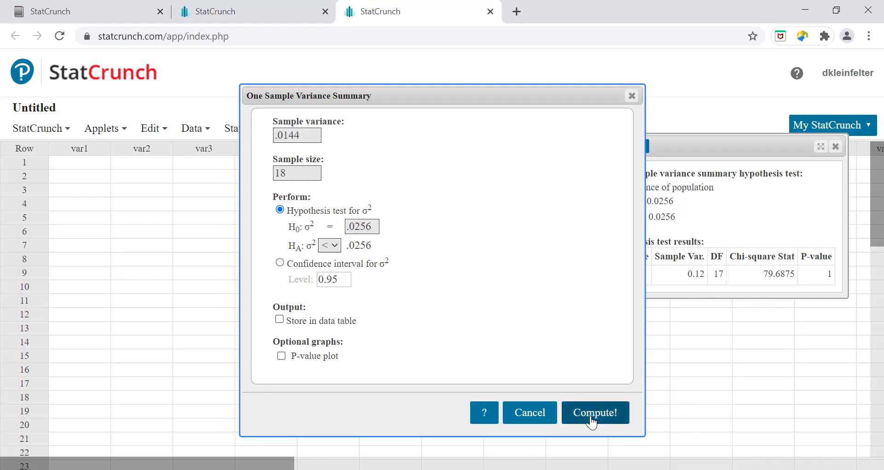
click(595, 412)
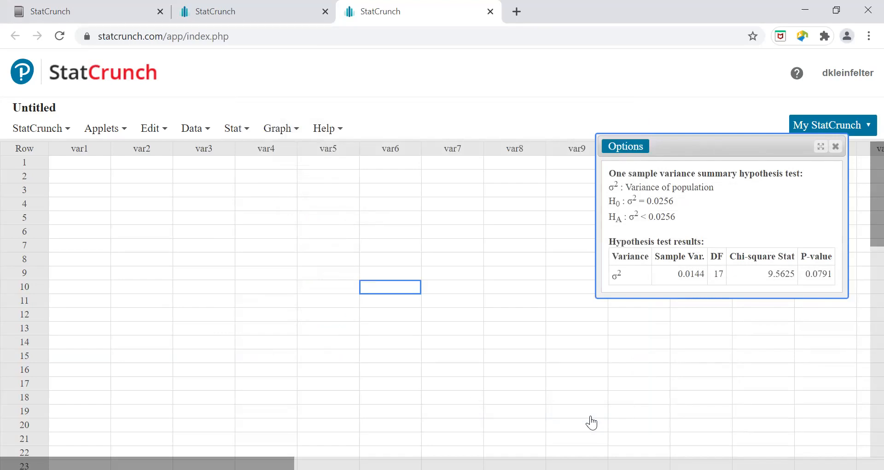
mouse_move(805, 299)
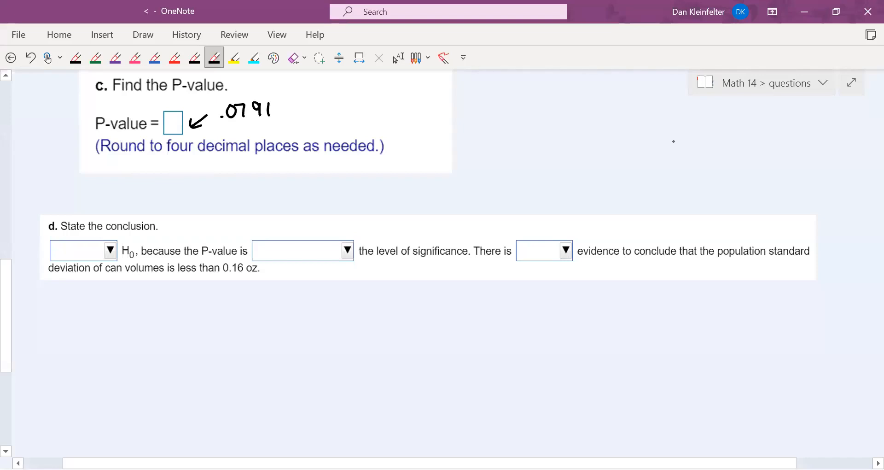
Step: Scroll down the OneNote page to review the statistic and P-value near parts (c) and (d)
scroll(down, 3)
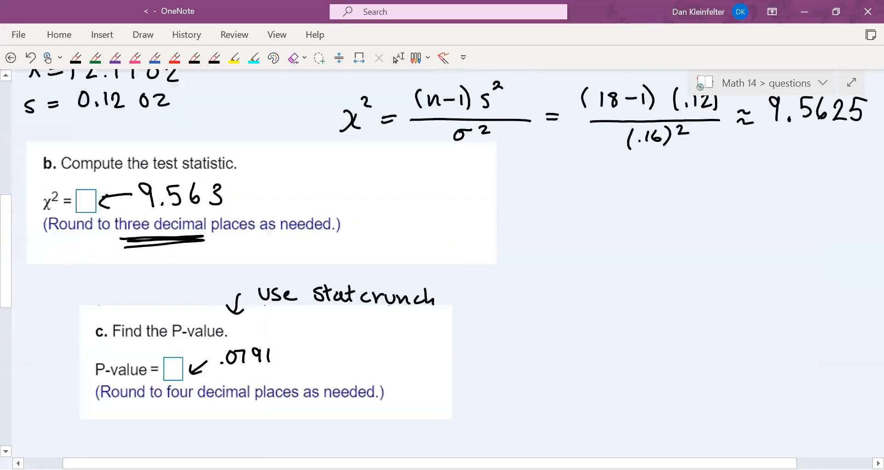
scroll(down, 3)
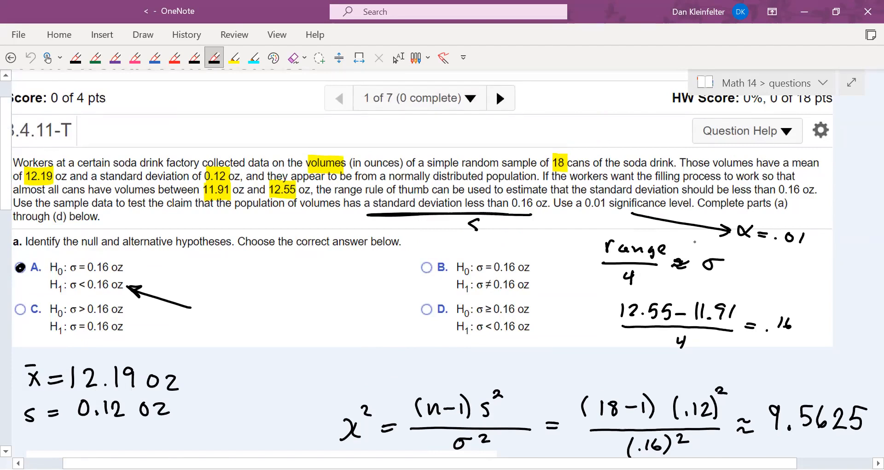
scroll(down, 3)
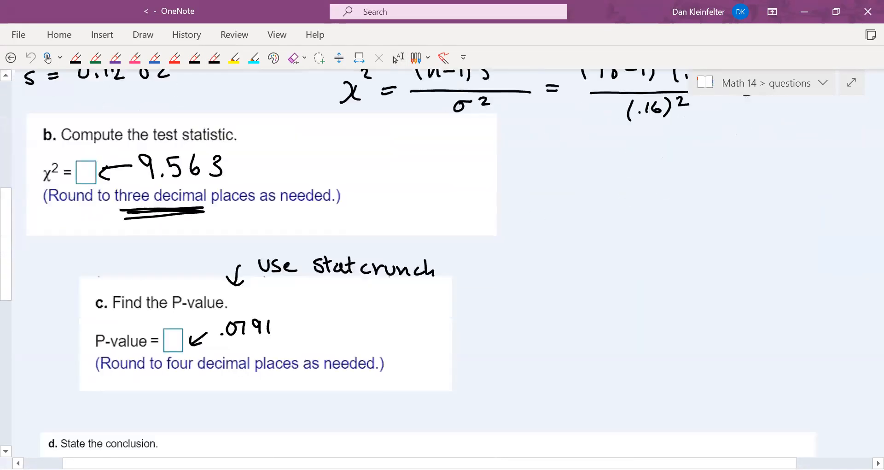
scroll(down, 3)
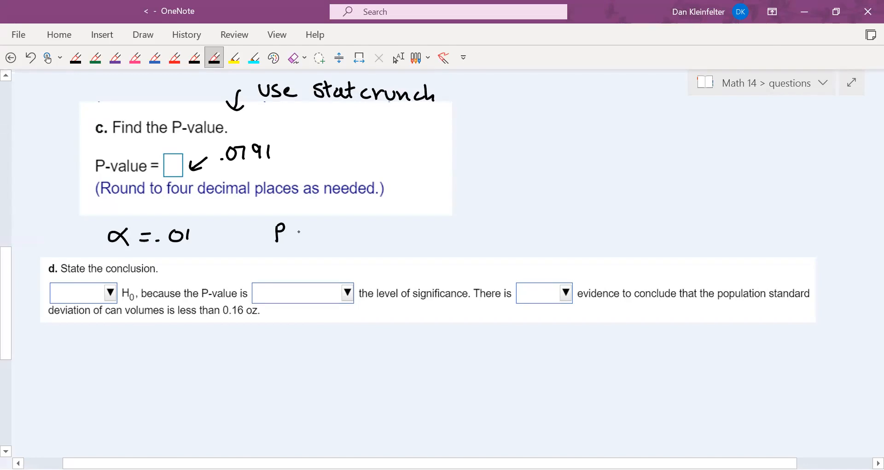
Step: Handwrite P > α, an arrow, and 'fail to reject' beside part (d)'s first blank
drag(294, 231, 324, 231)
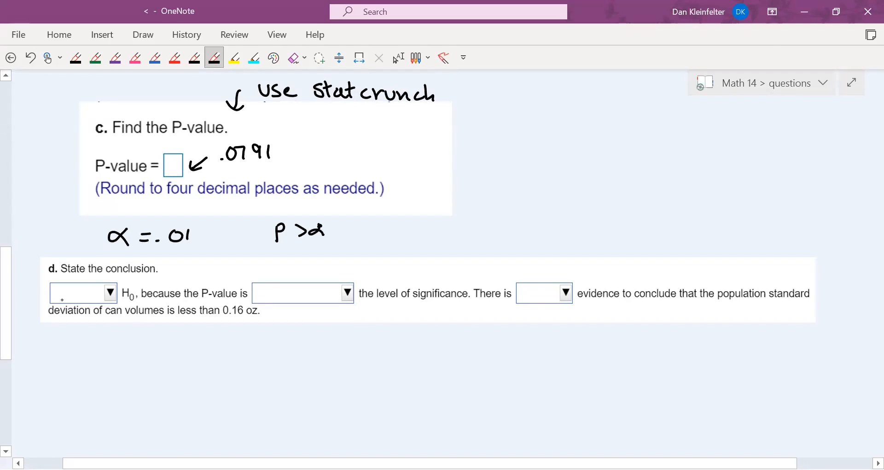
drag(50, 293, 73, 344)
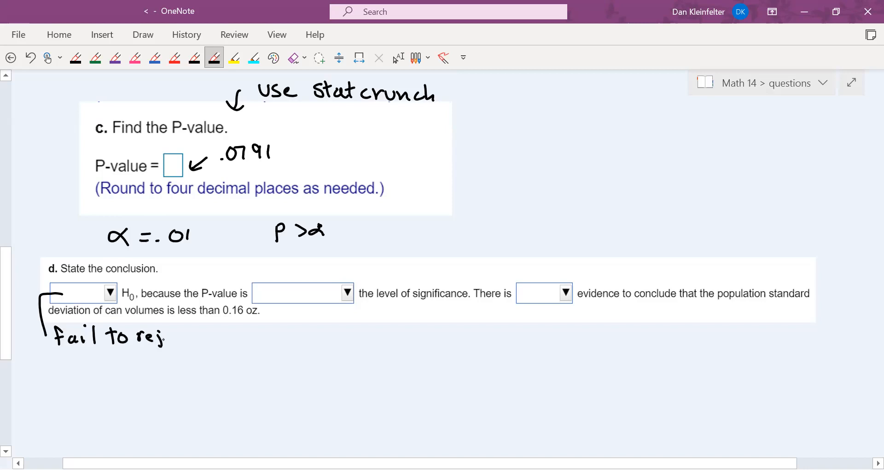
drag(164, 336, 205, 336)
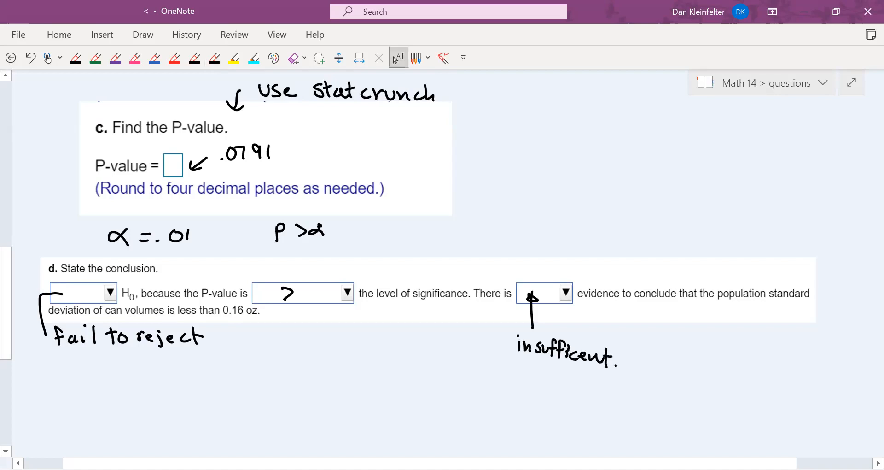
scroll(down, 3)
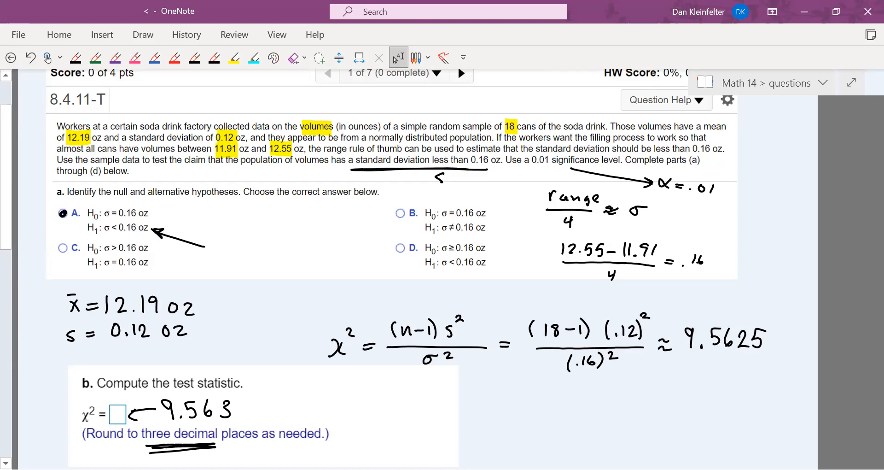
mouse_move(677, 381)
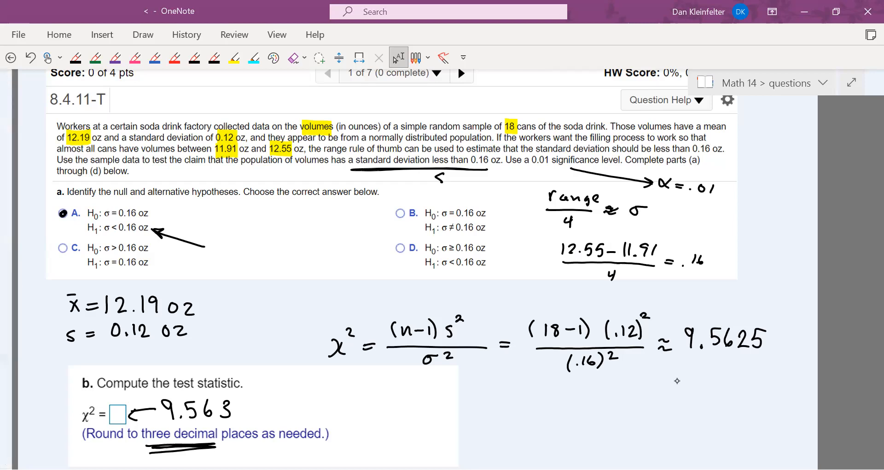